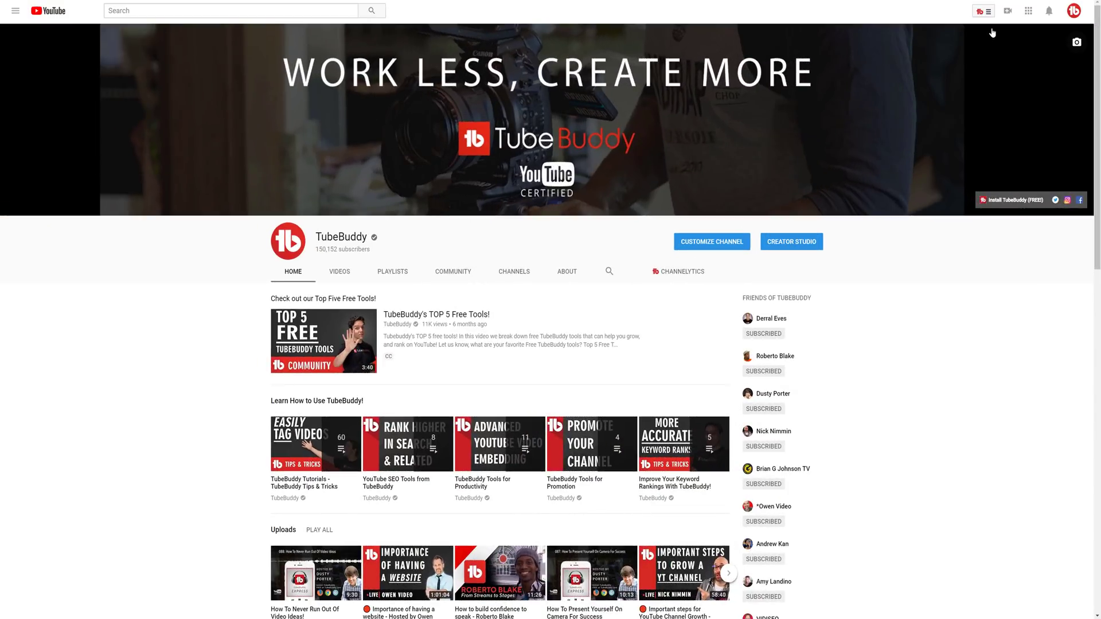
Go to My Videos through TubeBuddy's Quick Links menu
click(981, 10)
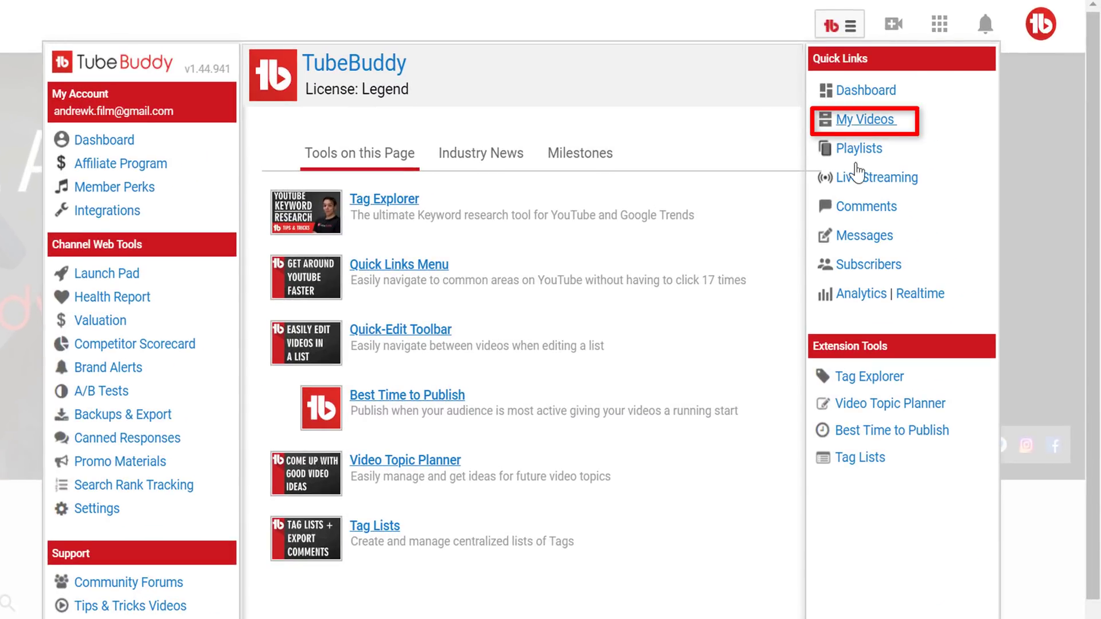
click(863, 120)
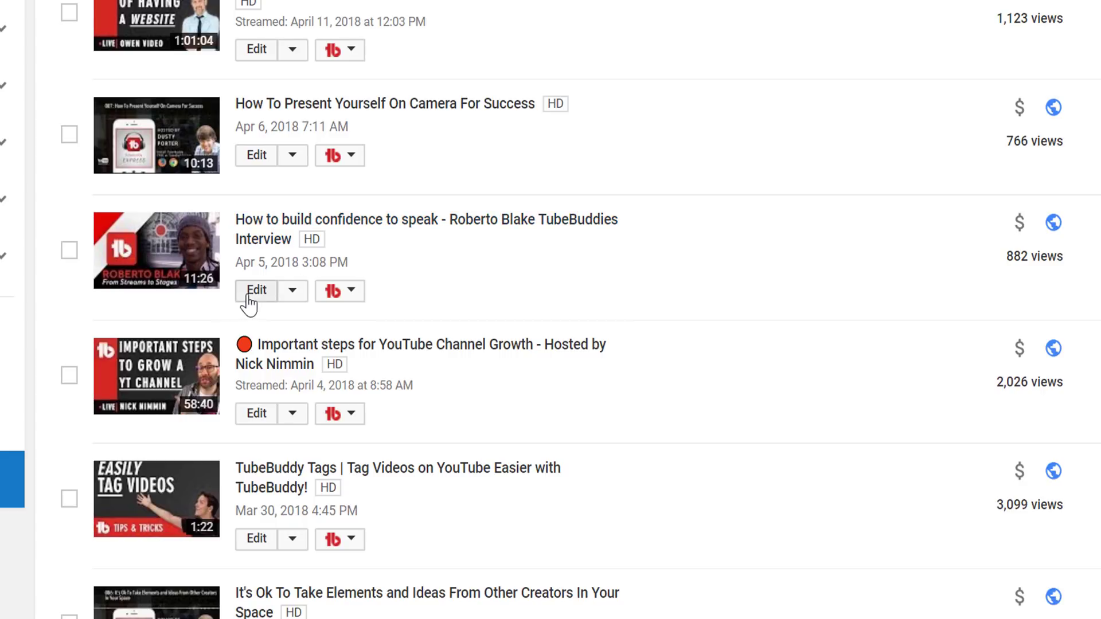
Edit the 'How to build confidence to speak' video and show its End screen & Annotations
click(256, 290)
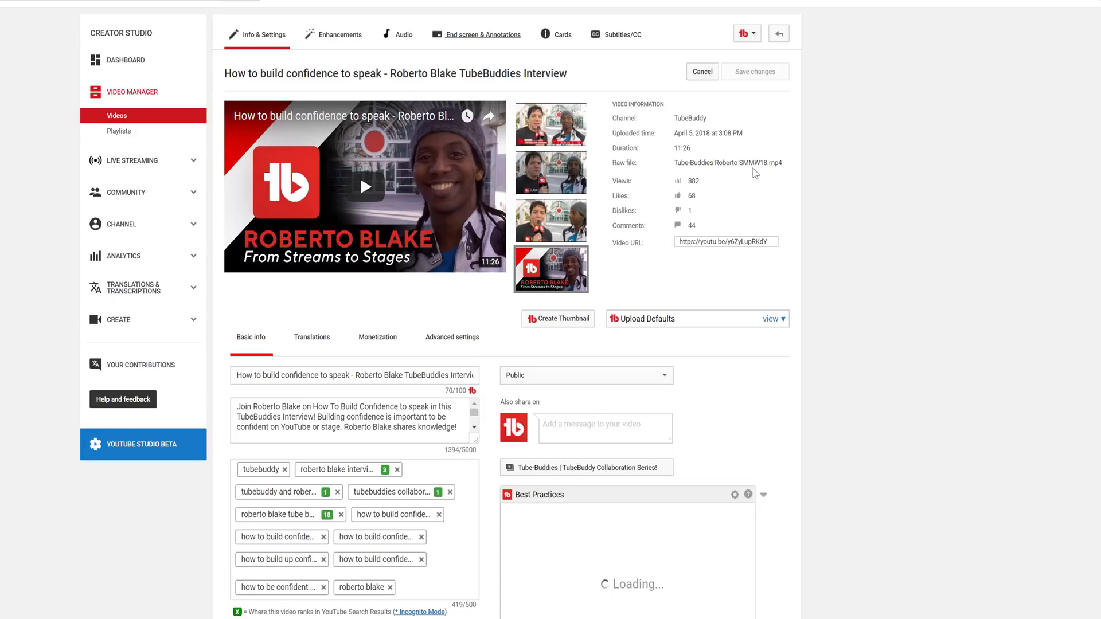
click(482, 34)
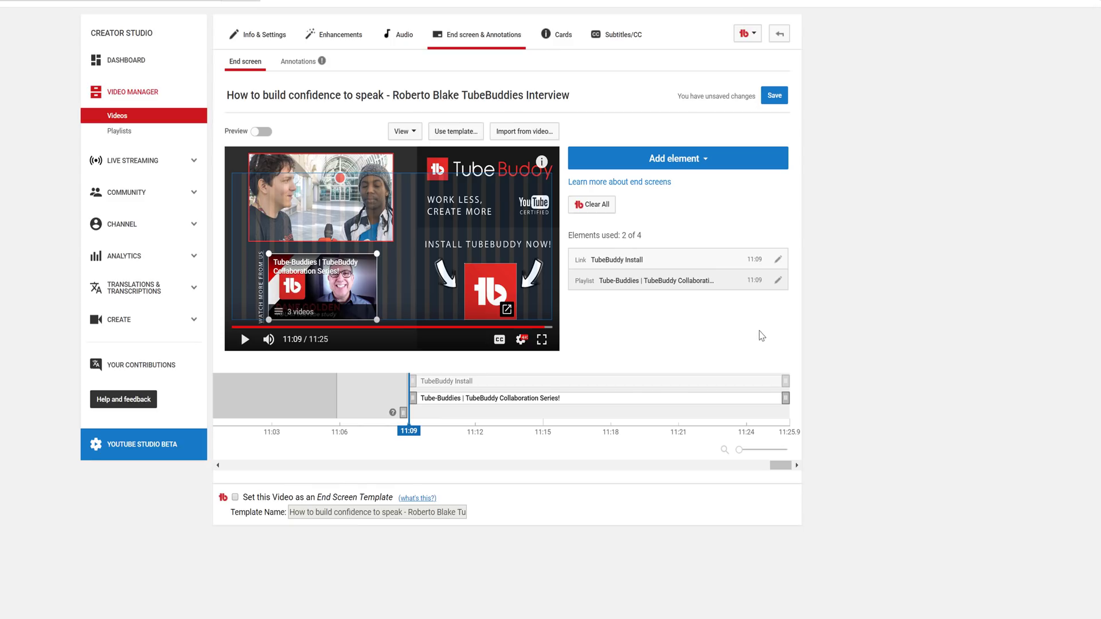
mouse_move(581, 387)
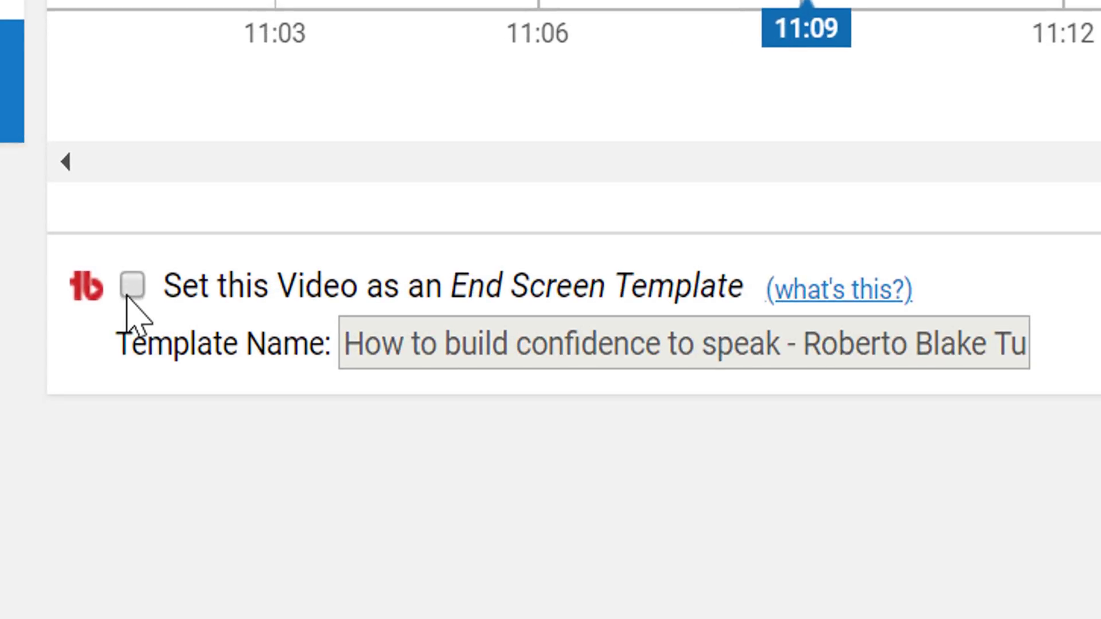
click(134, 286)
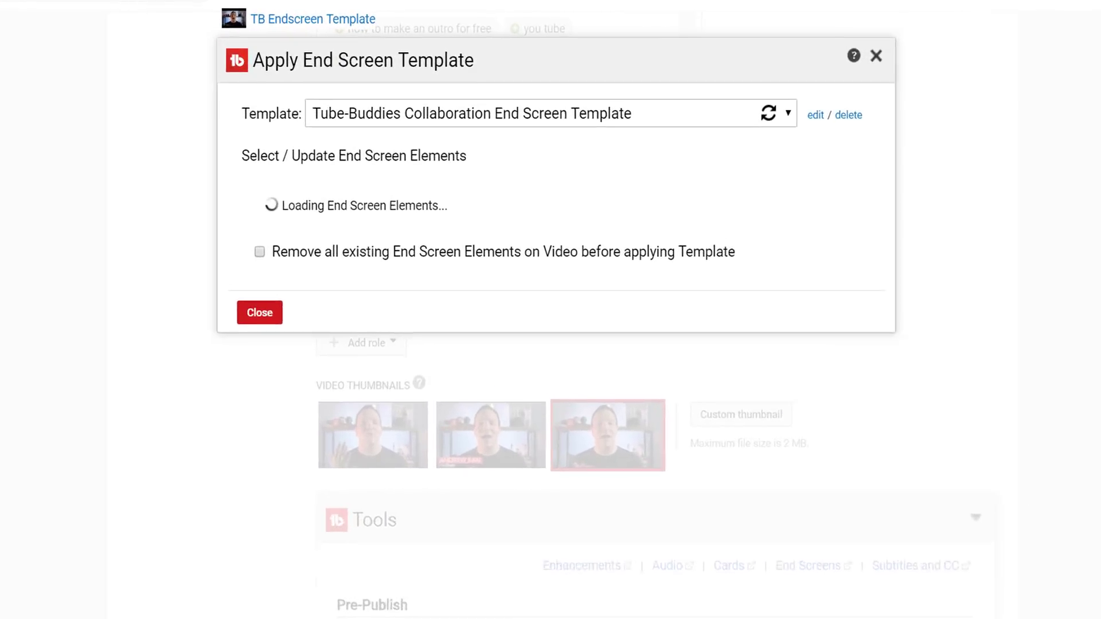
Browse the Template dropdown in Apply End Screen Template and pick another saved template
click(786, 113)
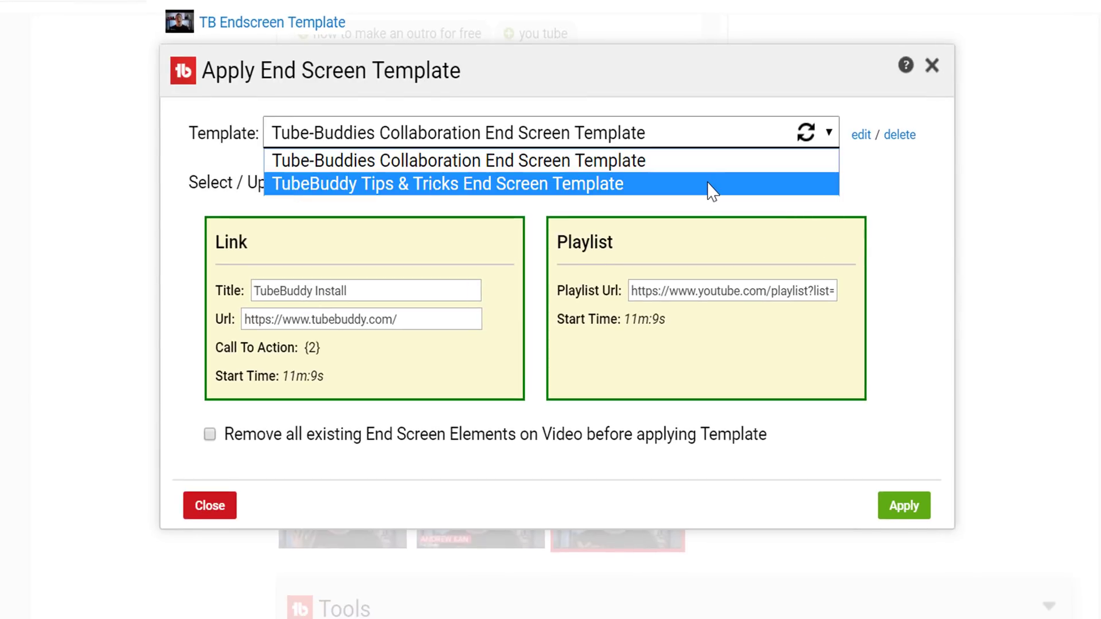
click(458, 184)
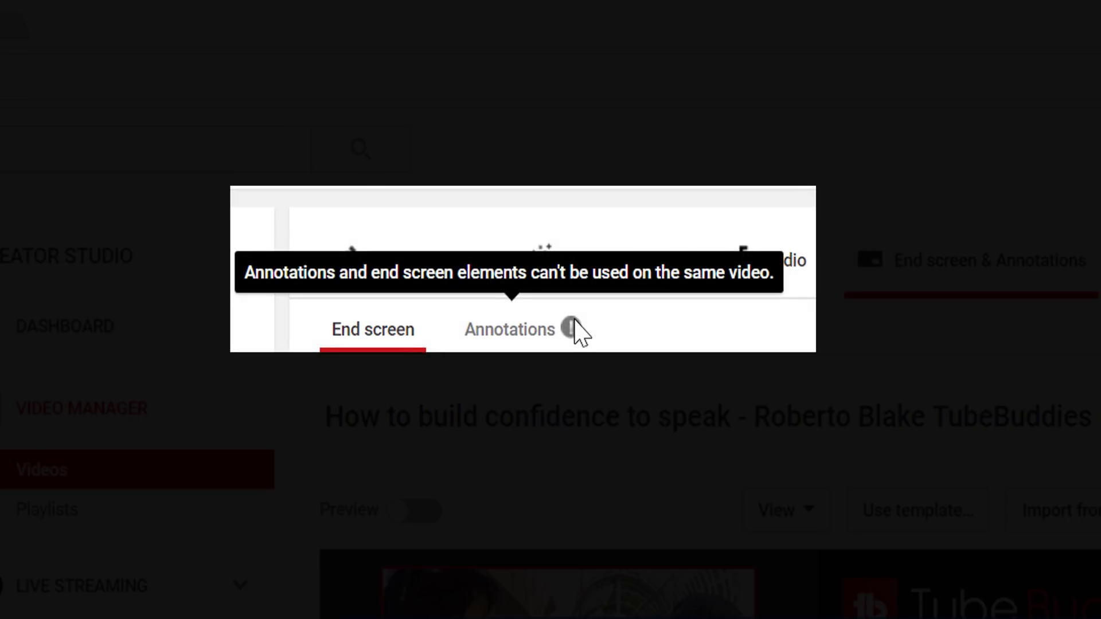
mouse_move(597, 336)
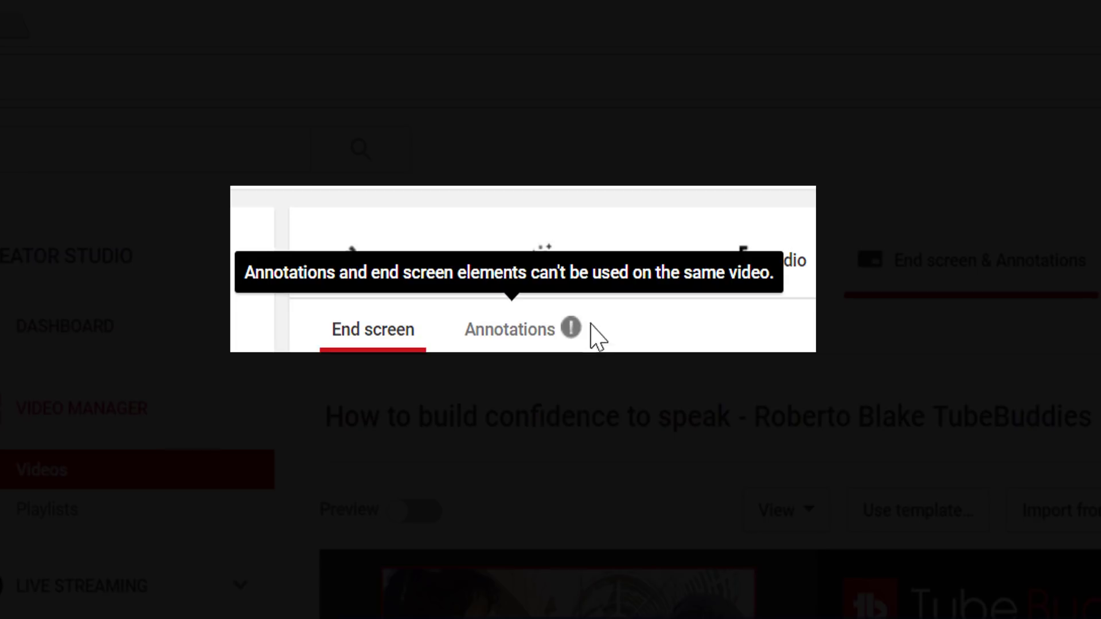
mouse_move(594, 335)
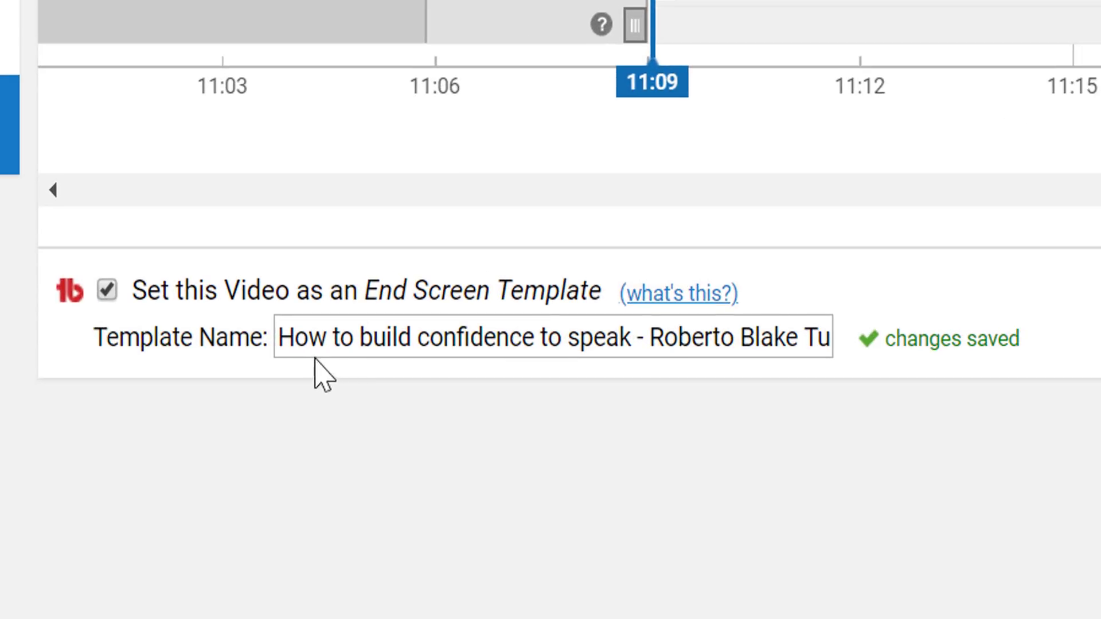
Enter 'Tube-Buddies Collaboration End Screen Template' as the template name
text(Tube-Buddies Collaboration End Screen Template)
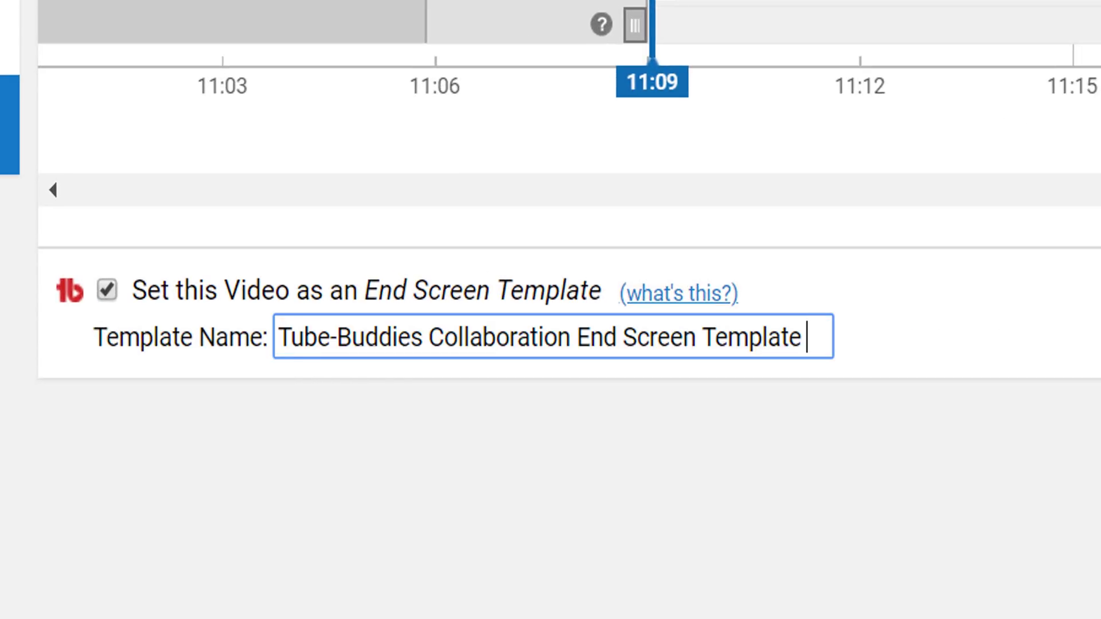